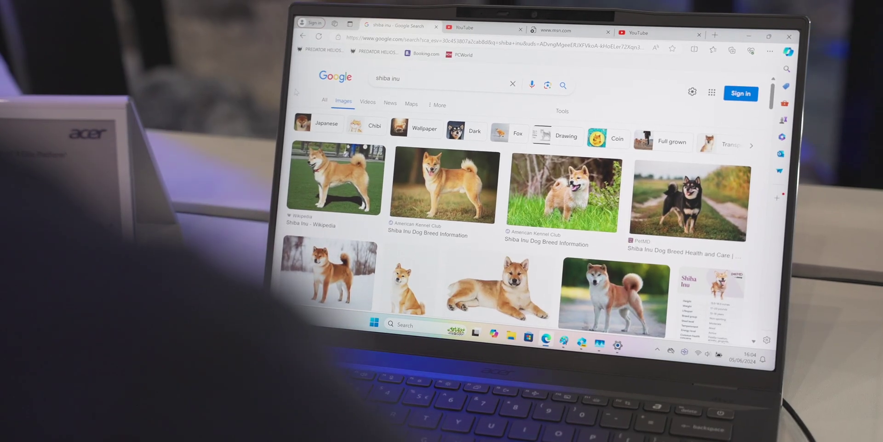
scroll("down", 3)
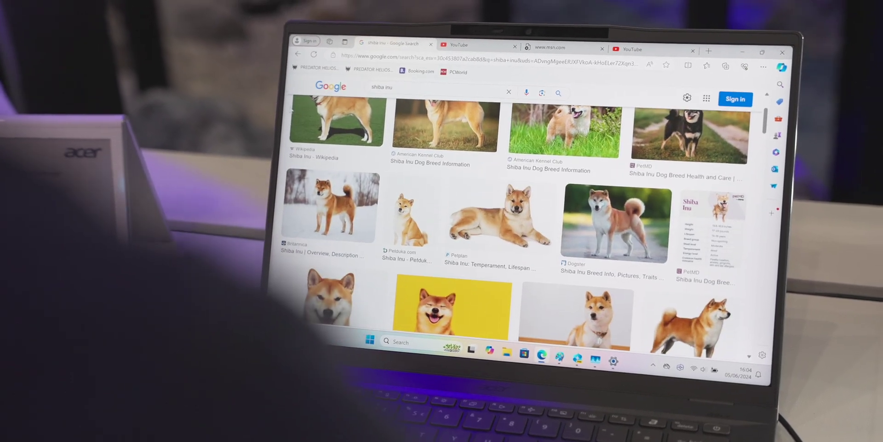